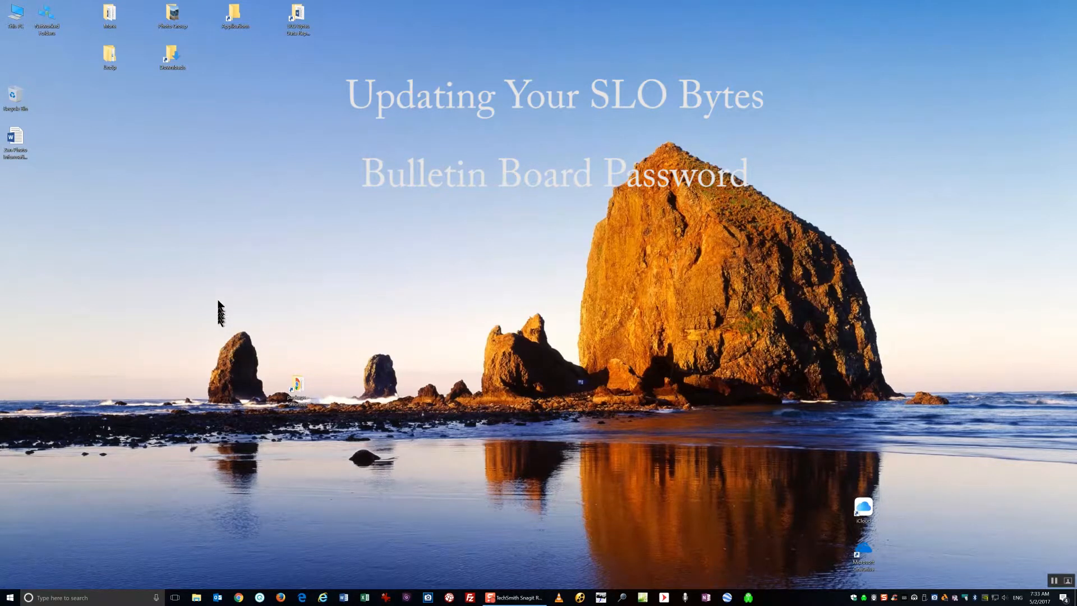
mouse_move(213, 296)
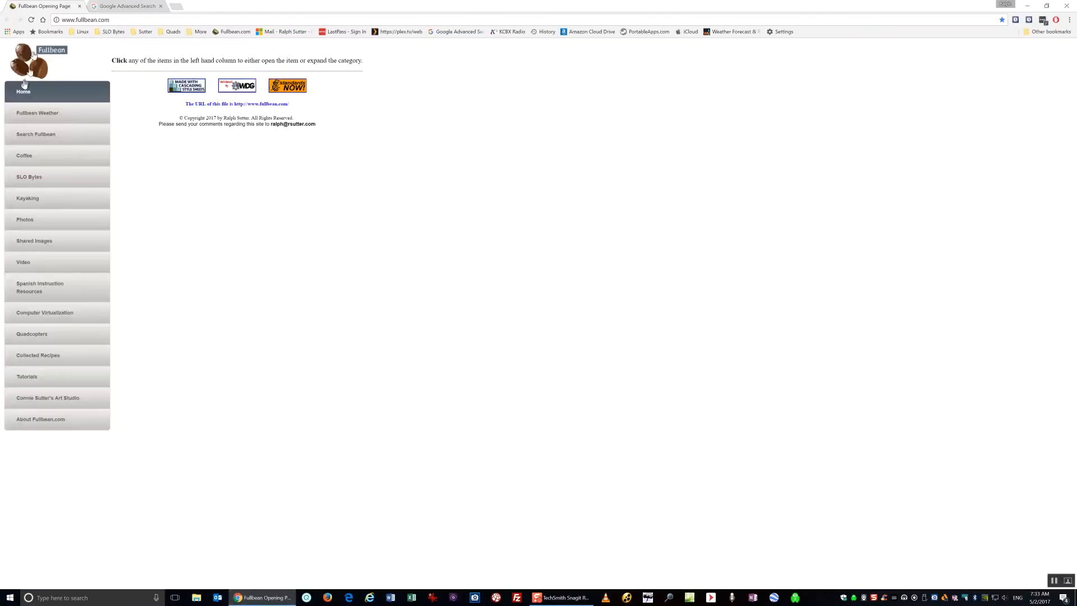
left_click(85, 19)
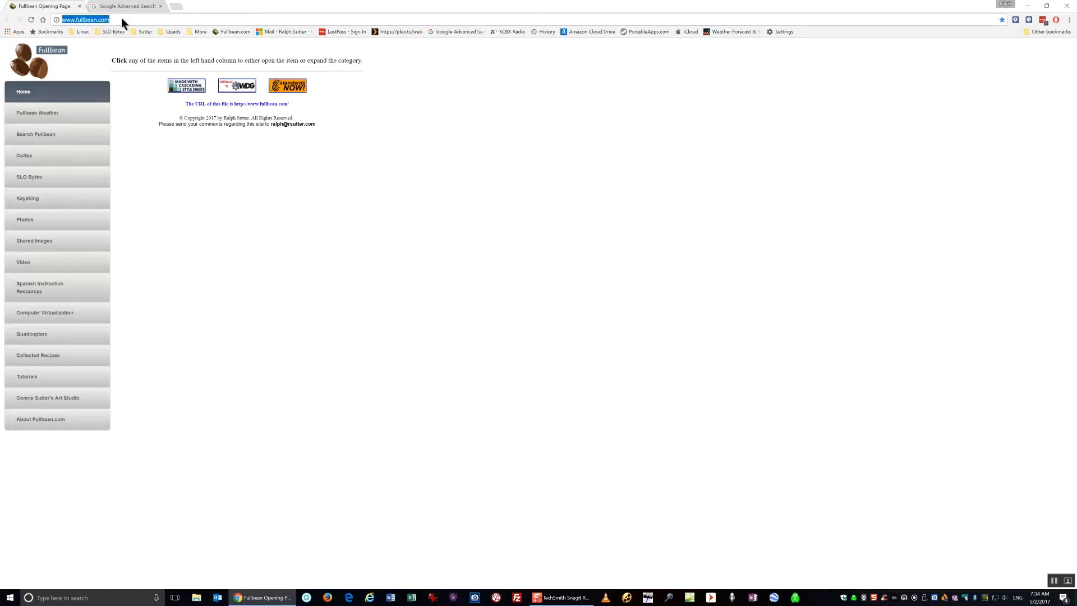
type("http://slobytes.org/smf/index.php")
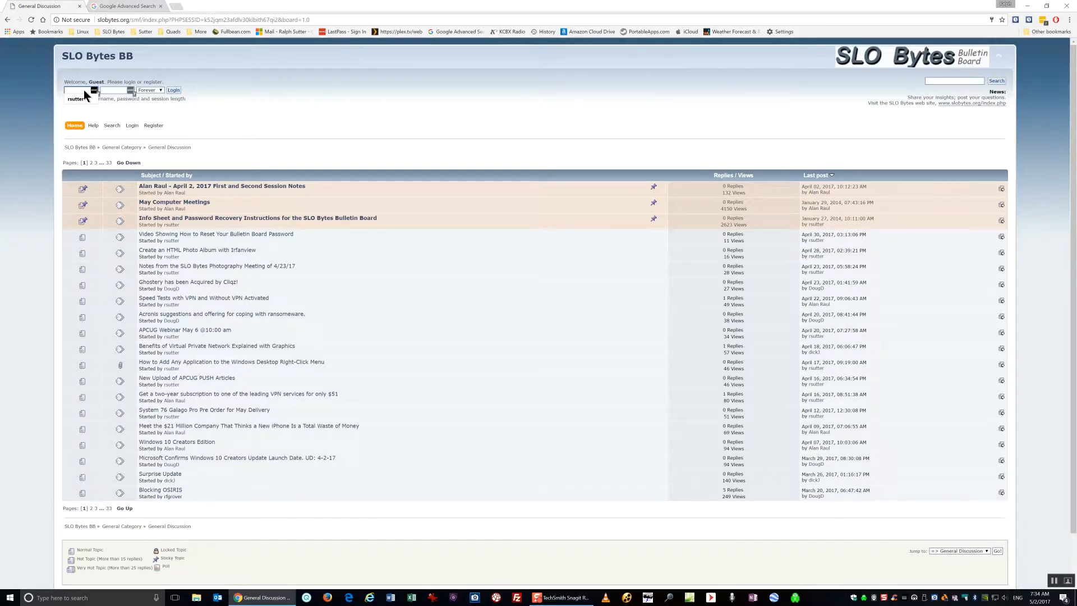
Step: Log in with the username 'samd' and the account password
type("samd")
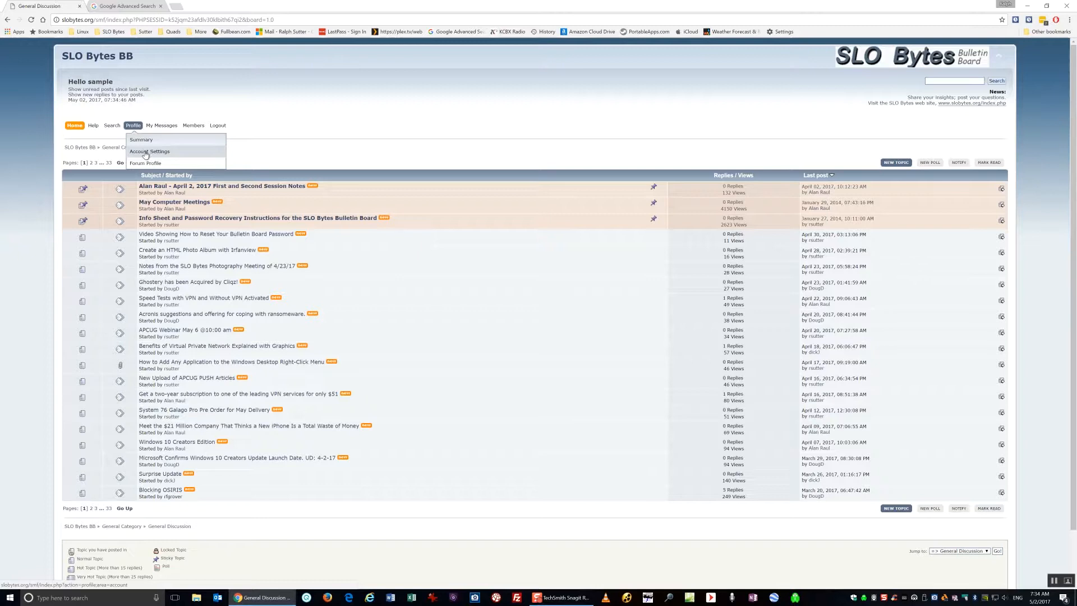
Step: Choose Account Settings from the profile menu
left_click(150, 151)
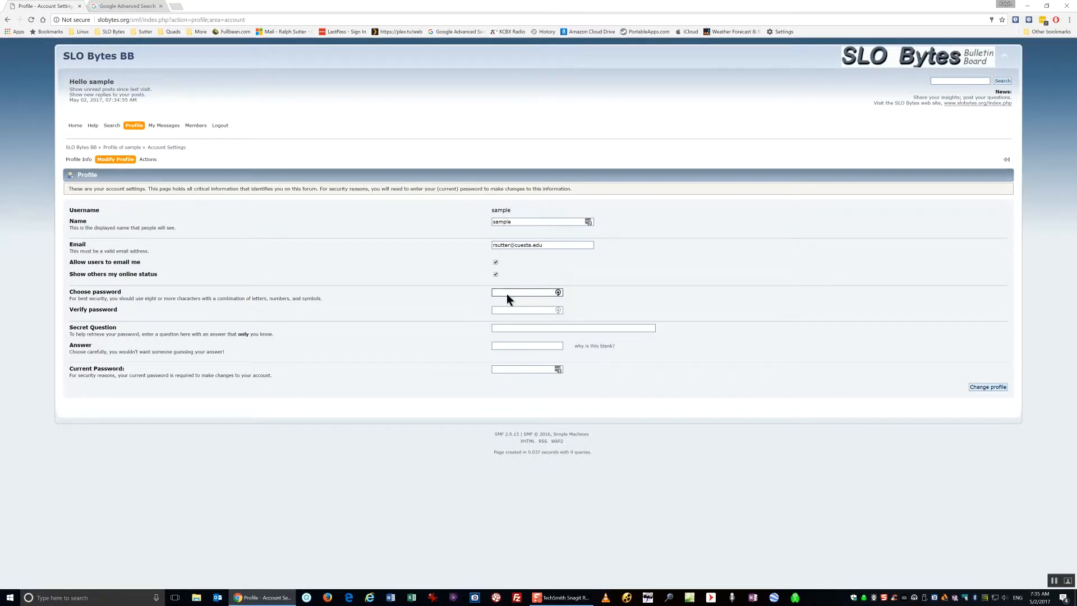
Step: Enter the new five-character password in the Choose and Verify password fields
left_click(526, 292)
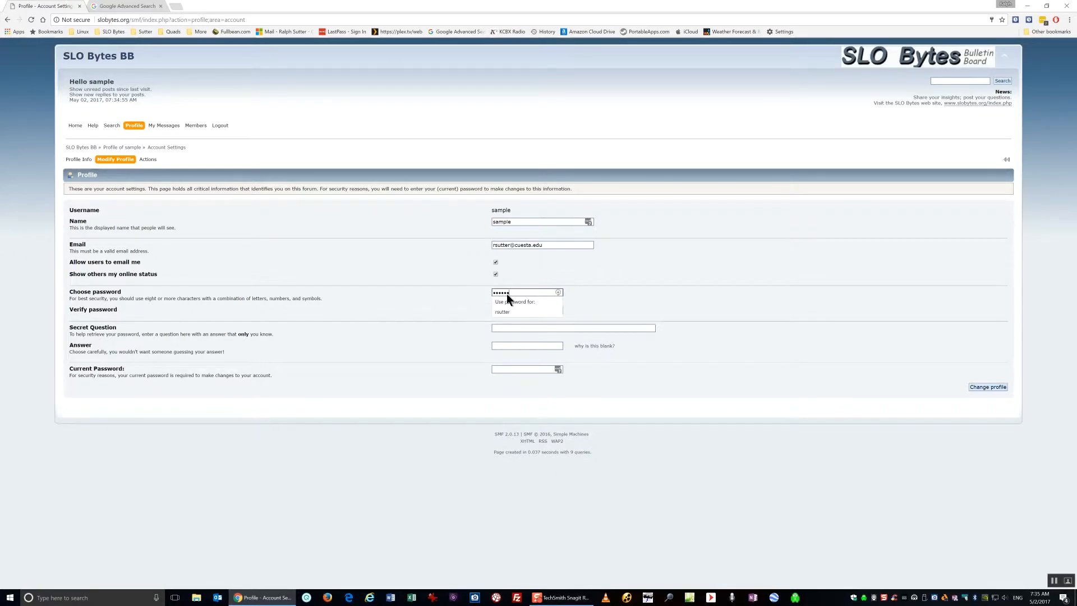
mouse_move(615, 310)
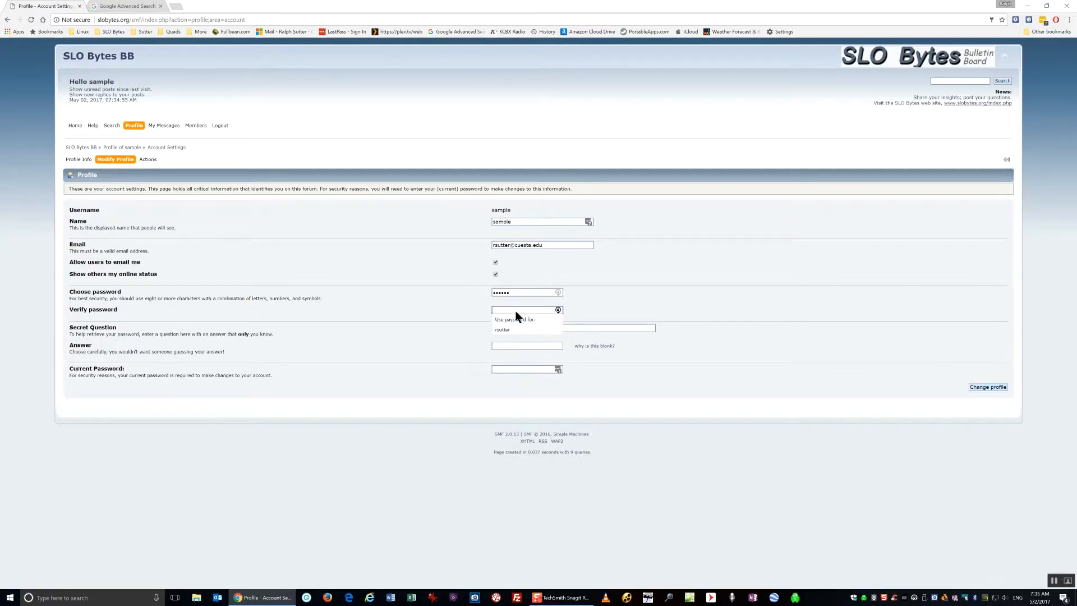
type("•••••")
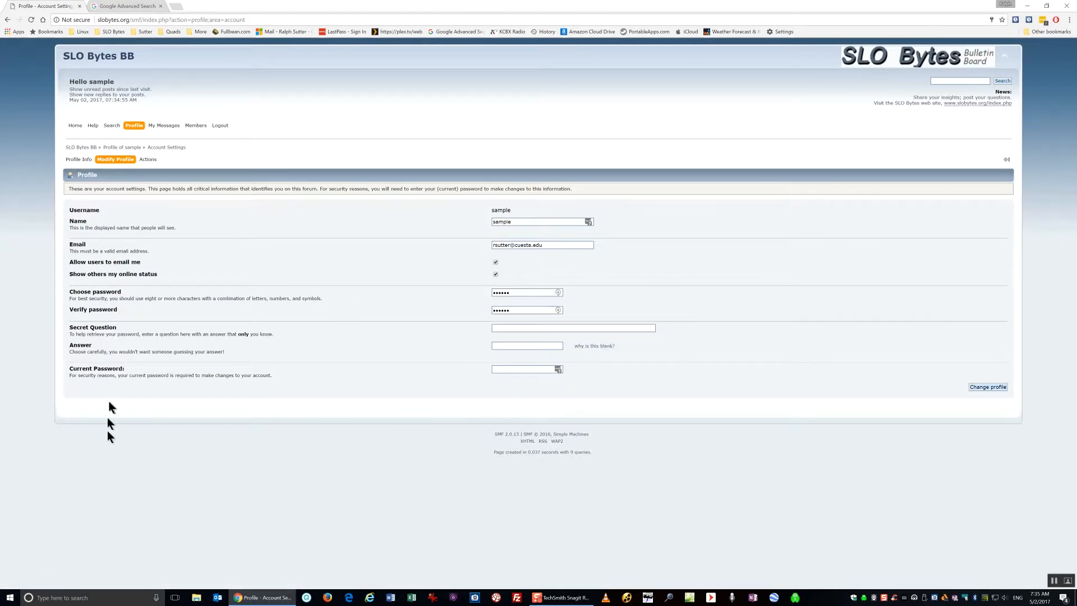
Step: Supply the current password and submit the profile changes
left_click(527, 369)
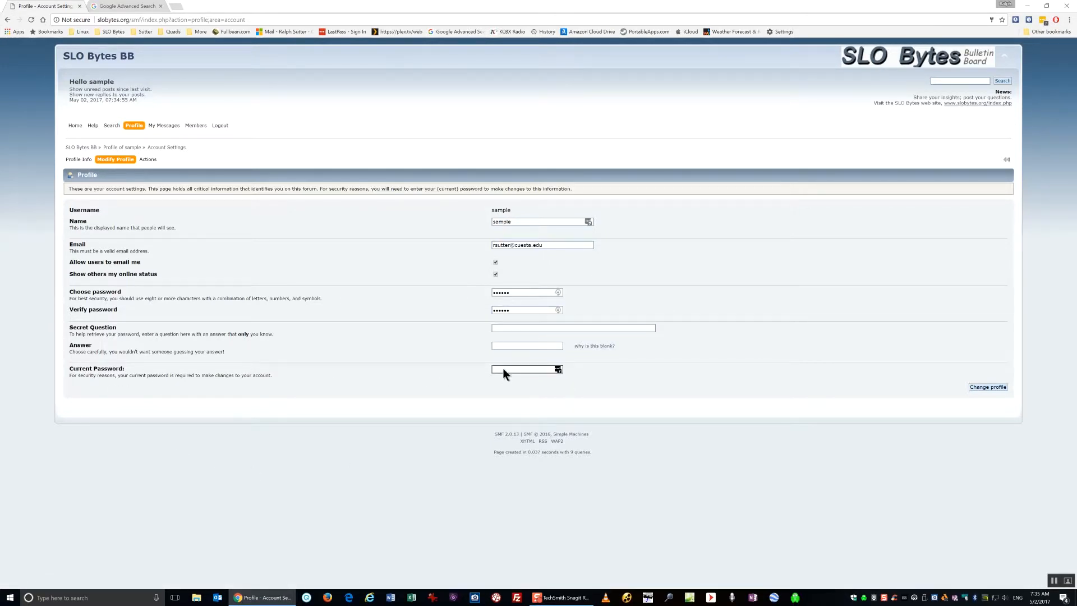
left_click(525, 369)
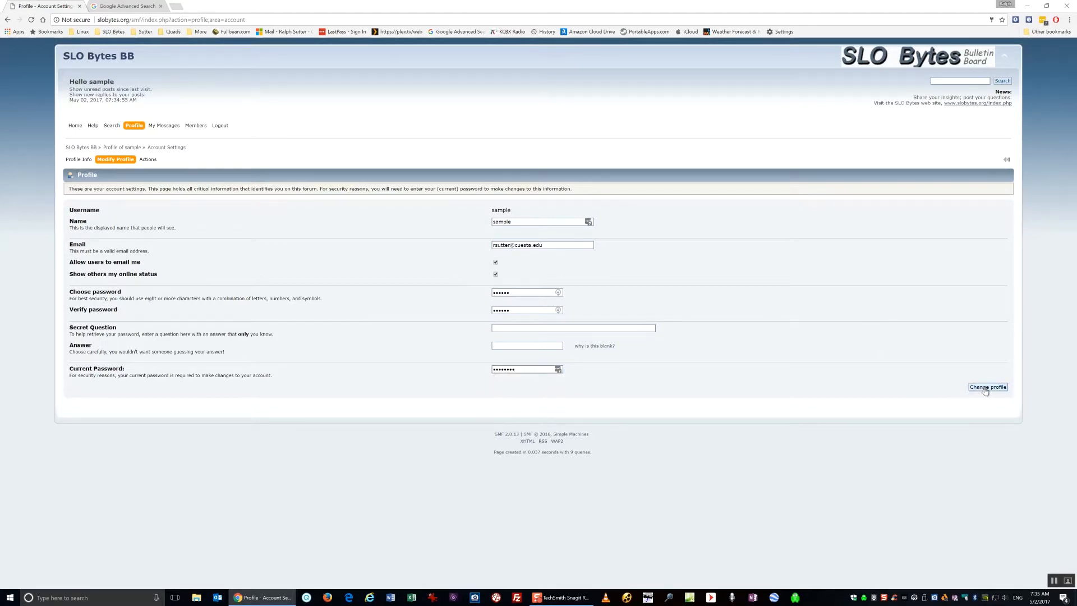
left_click(988, 386)
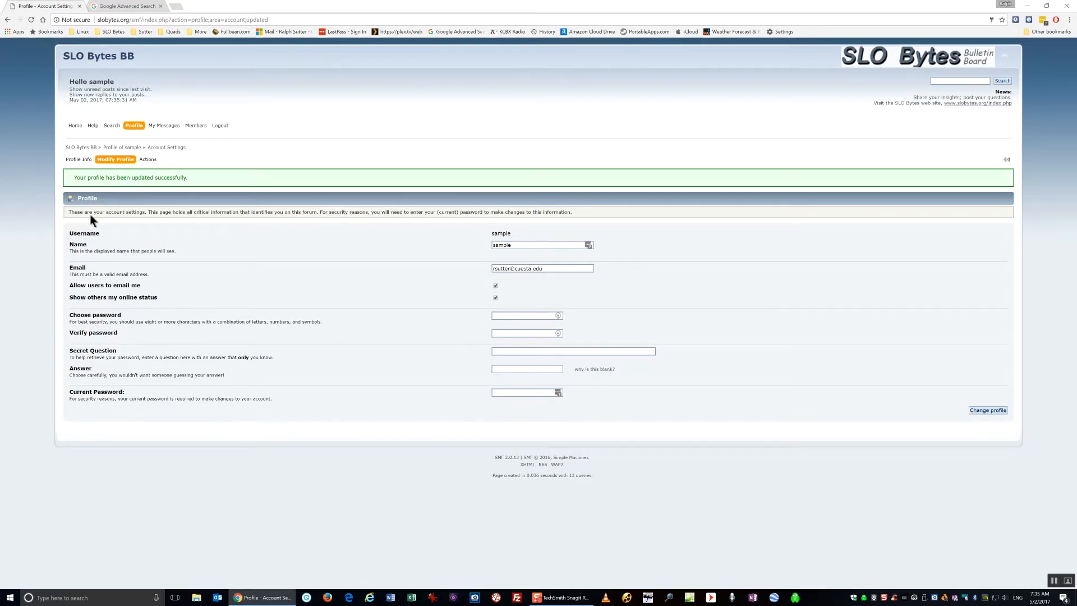
mouse_move(182, 189)
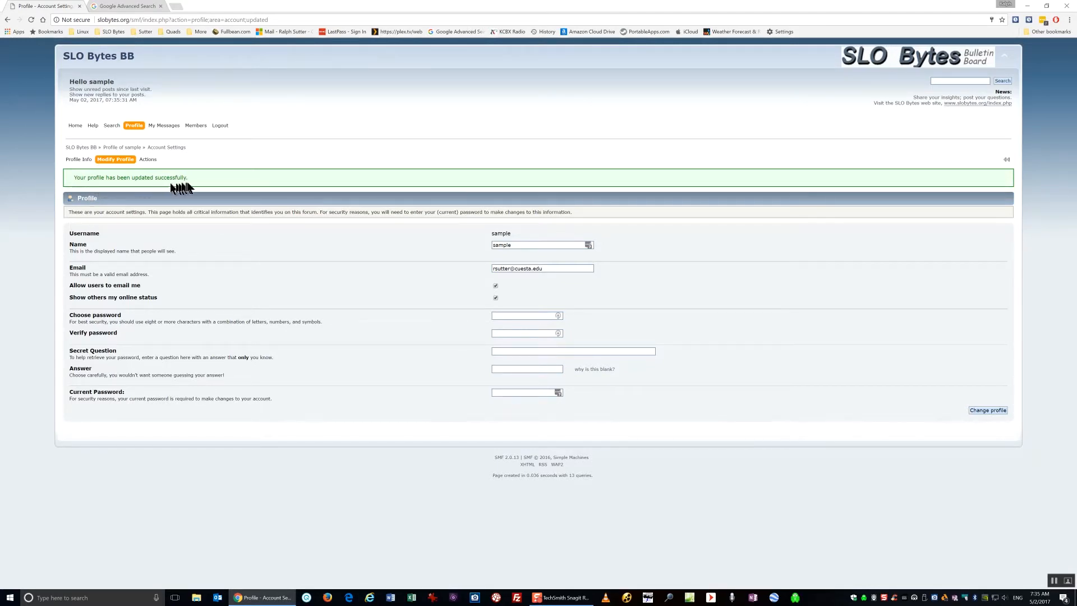